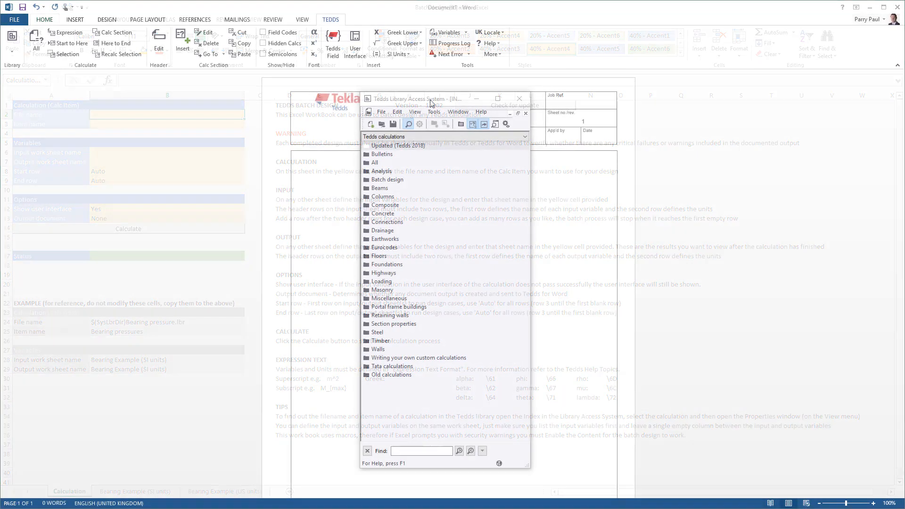
Step: Expand the library's Batch design category and launch the Batch design calculation workbook in Excel
click(387, 179)
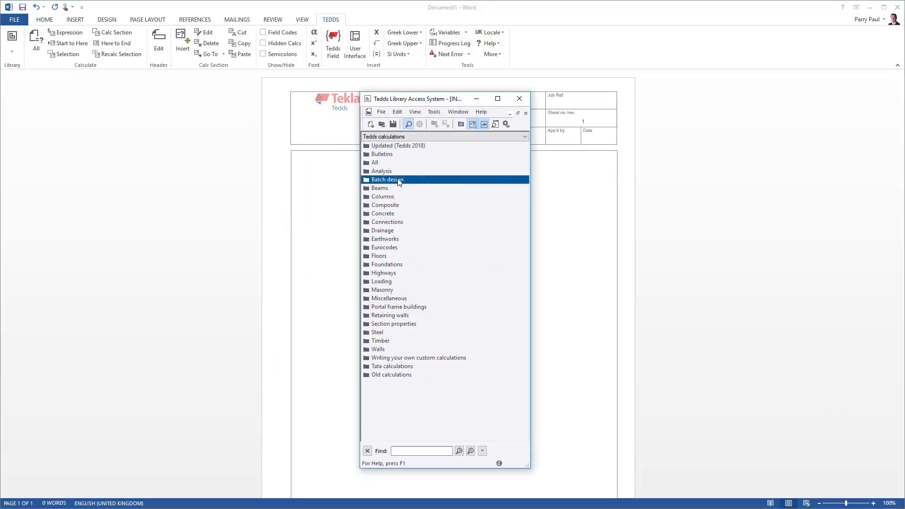
double_click(387, 180)
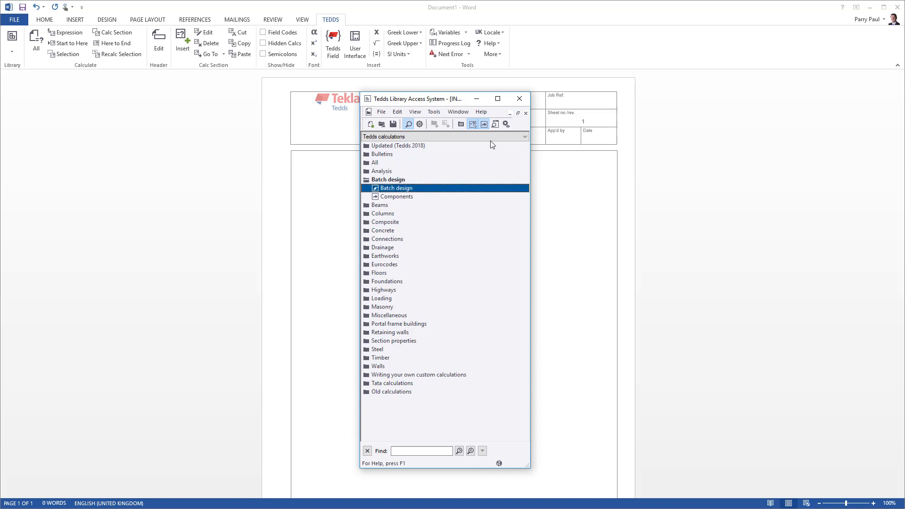
click(495, 125)
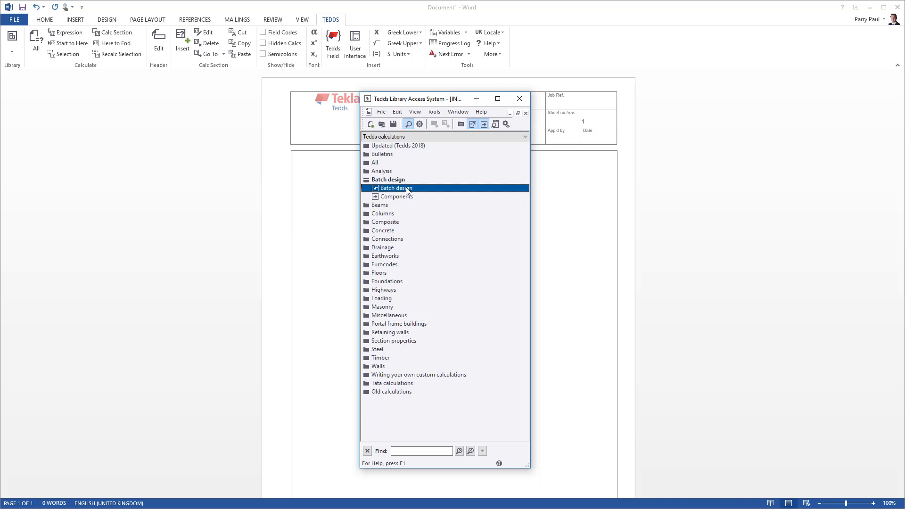
double_click(396, 188)
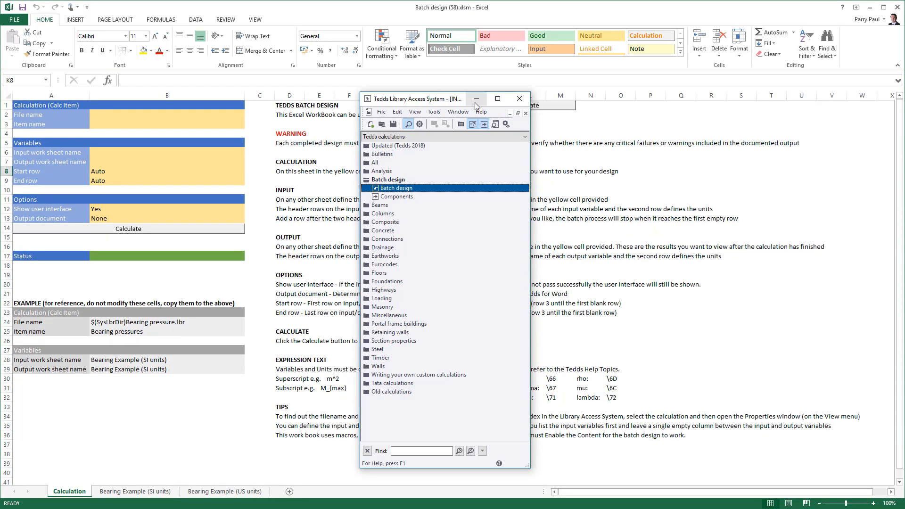
click(519, 99)
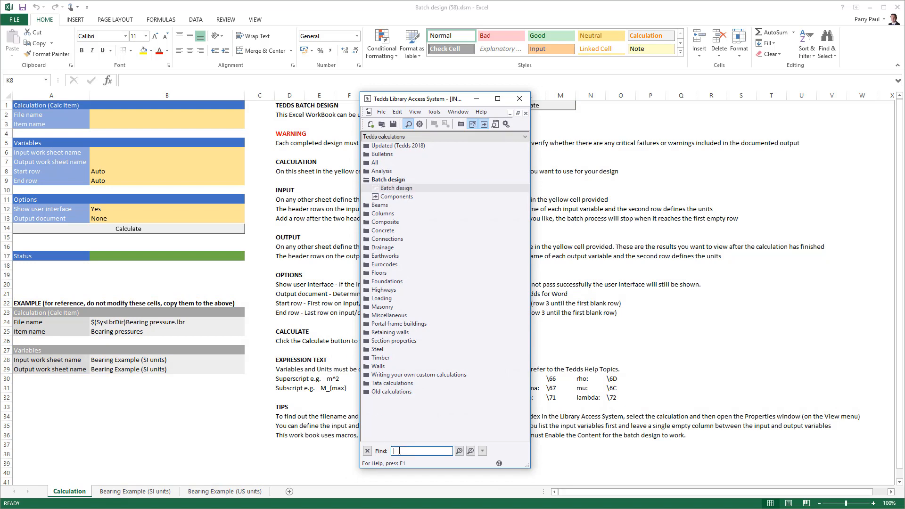
Step: Search 'bearing pre', locate Bearing pressures for rectangular footings, preview its notes and view its properties
text(bearing pre)
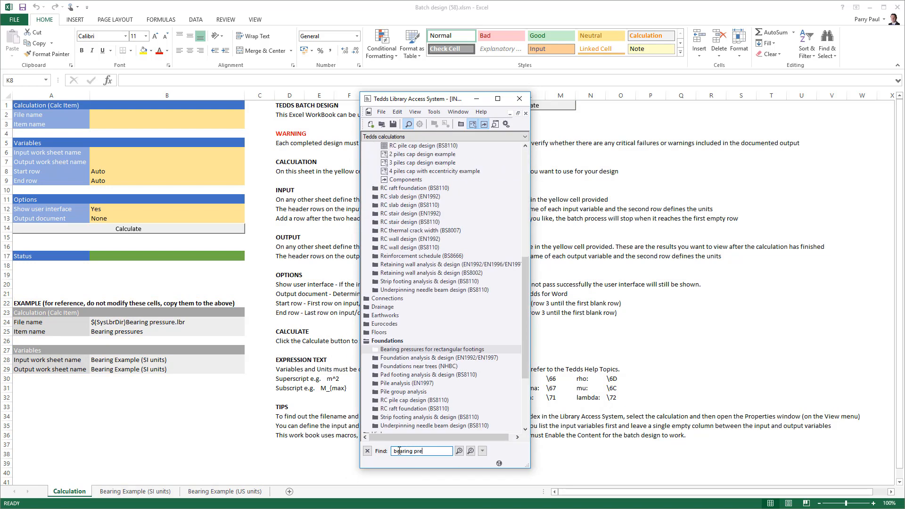
click(433, 349)
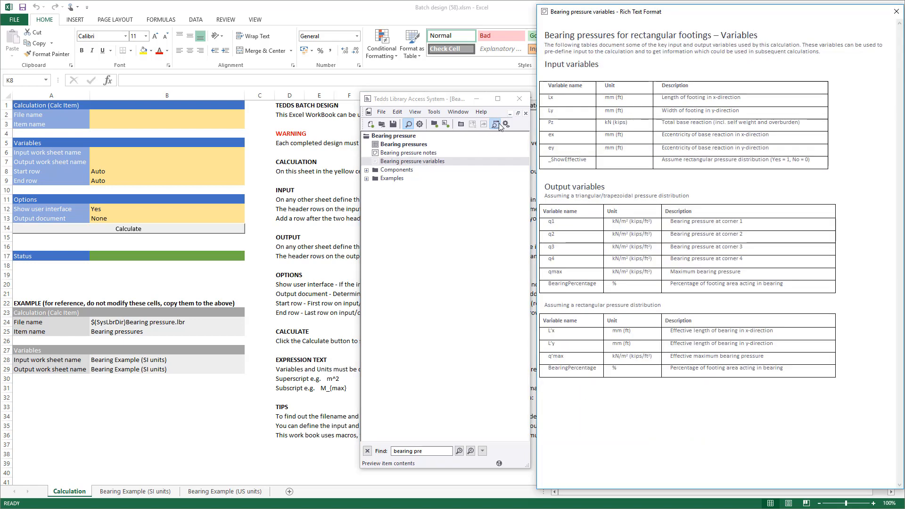
click(403, 144)
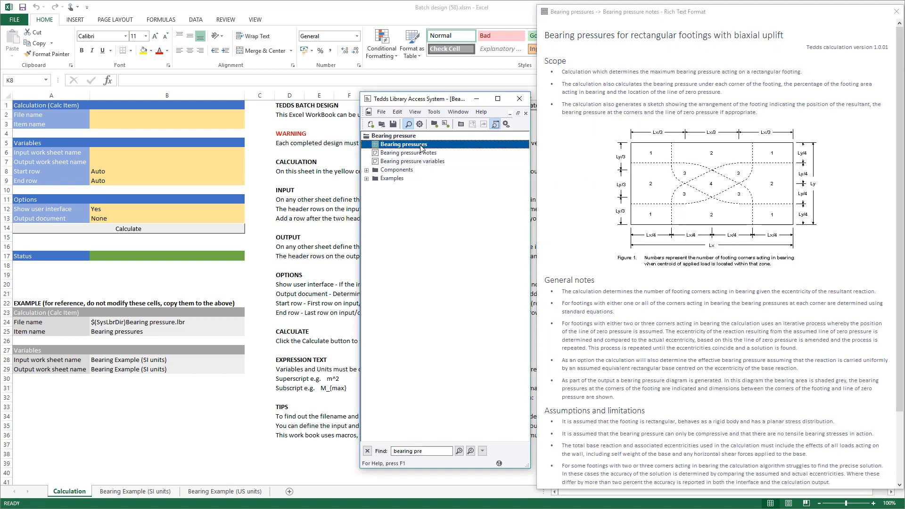
right_click(413, 143)
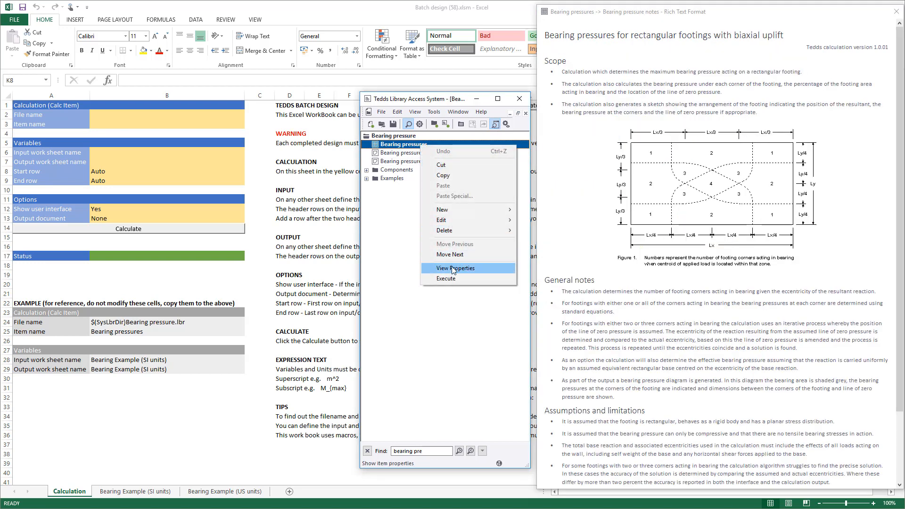
click(456, 267)
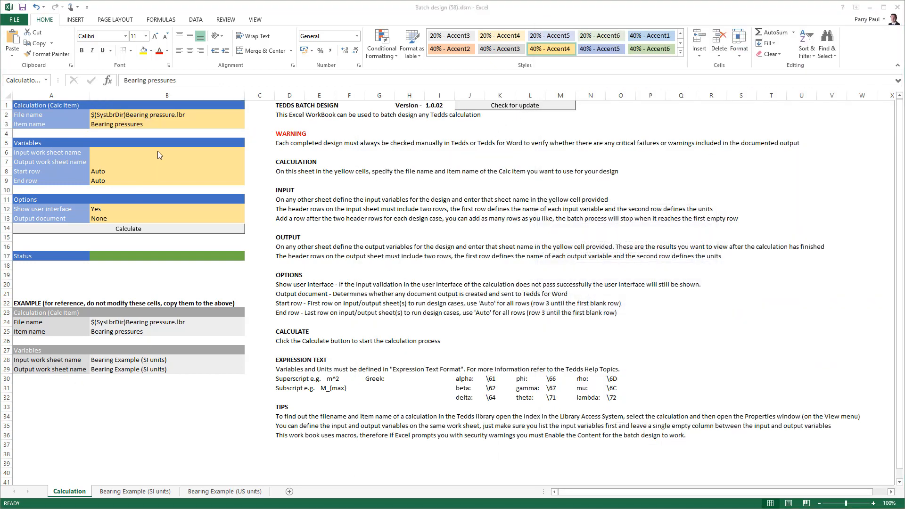
Step: Name both the input and output work sheets 'Input and Output' and add a new worksheet
text(Input)
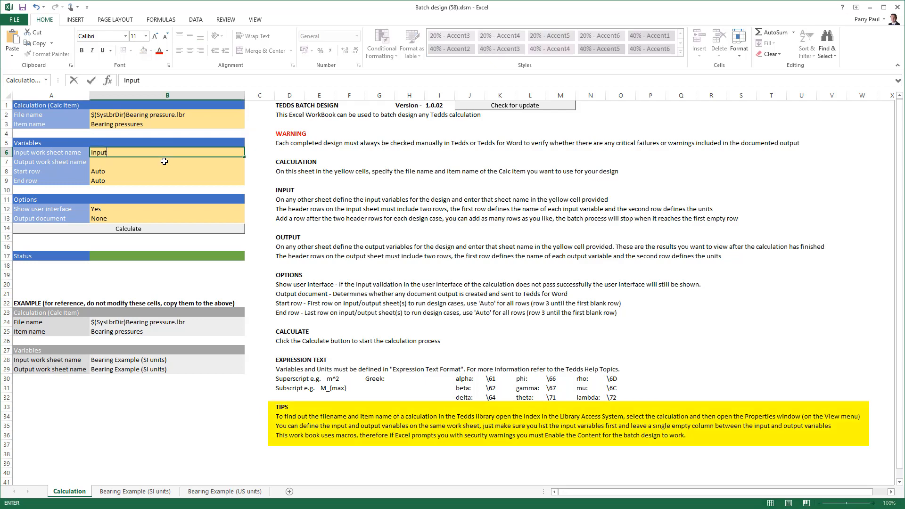
text(Input and Output)
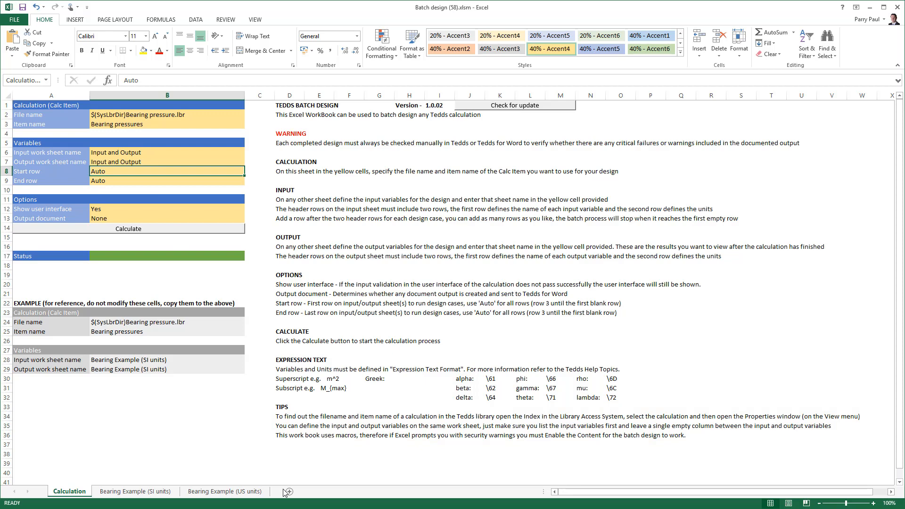
click(290, 492)
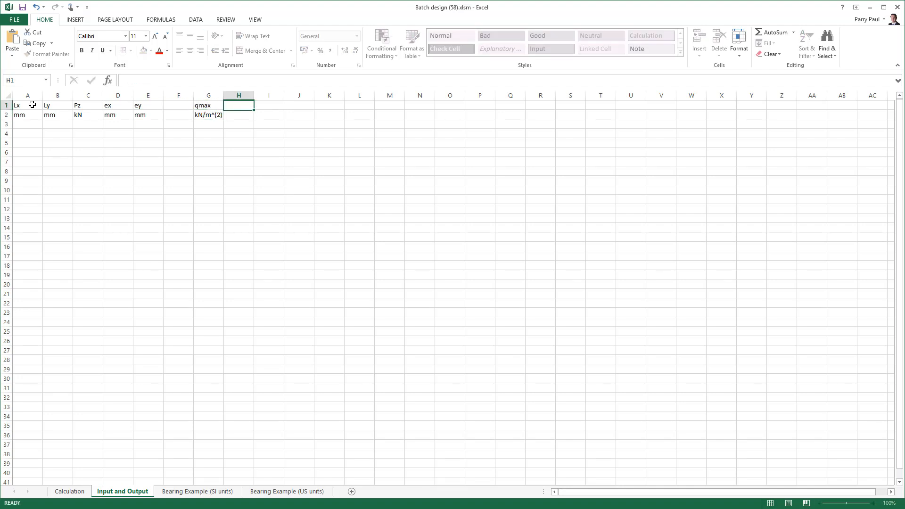
Step: Add the BearingPercentage output column and the first case 2000, 2000, 150, 600, 550, then return to Calculation
text(BearingPercentage)
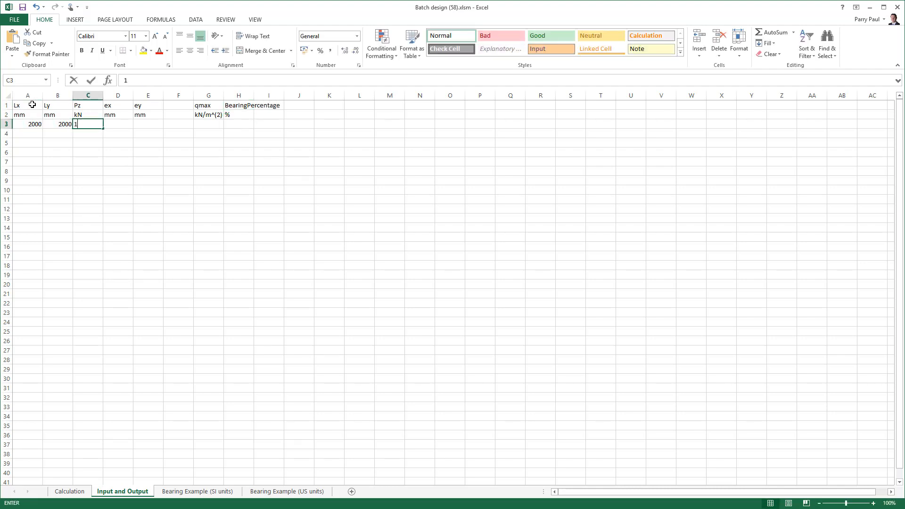
text(150	600	550)
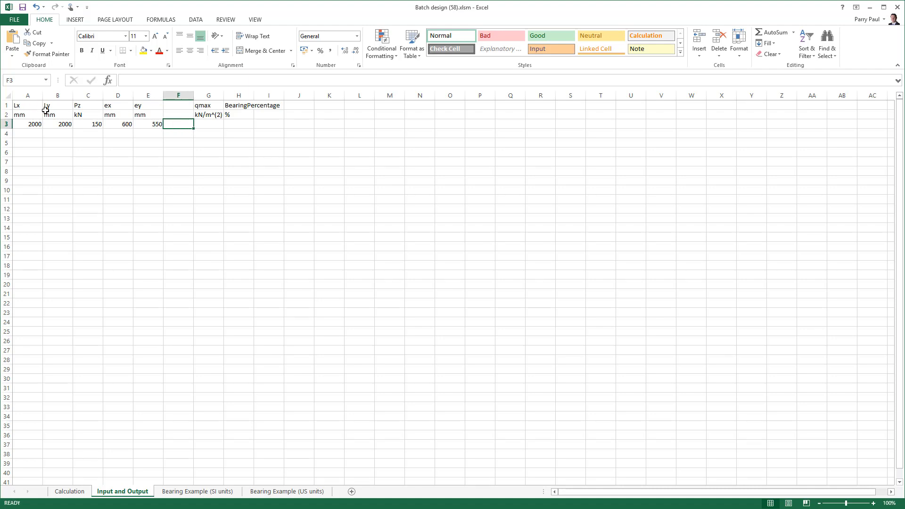
click(68, 491)
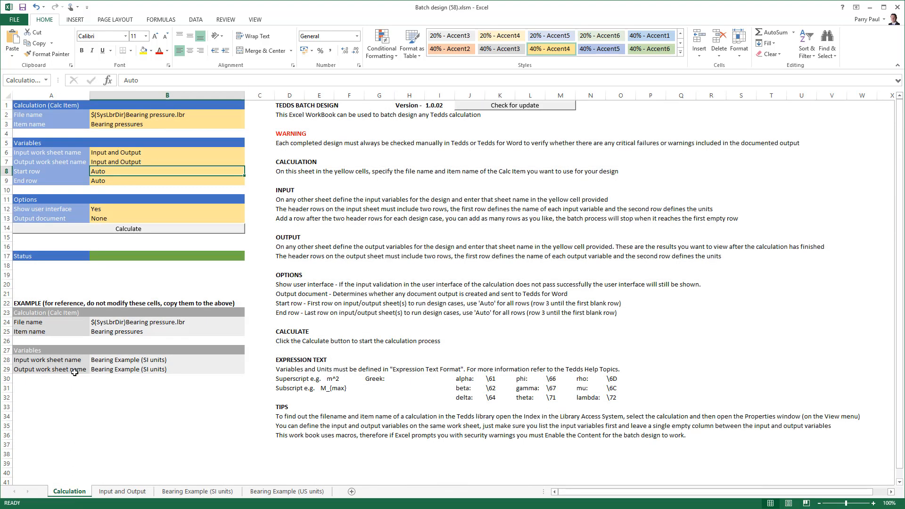
Step: Calculate the first case (qmax 312.5, BearingPercentage 36) and copy its inputs down to row 8
click(149, 208)
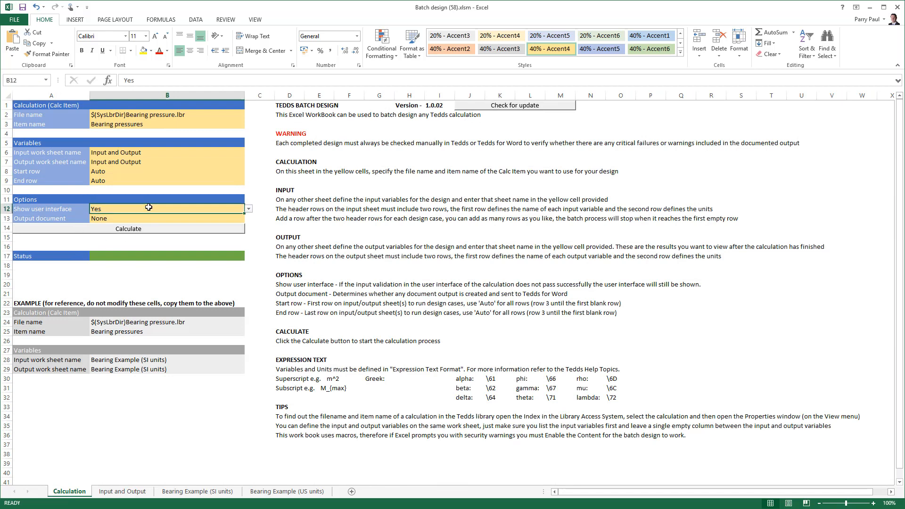
click(128, 228)
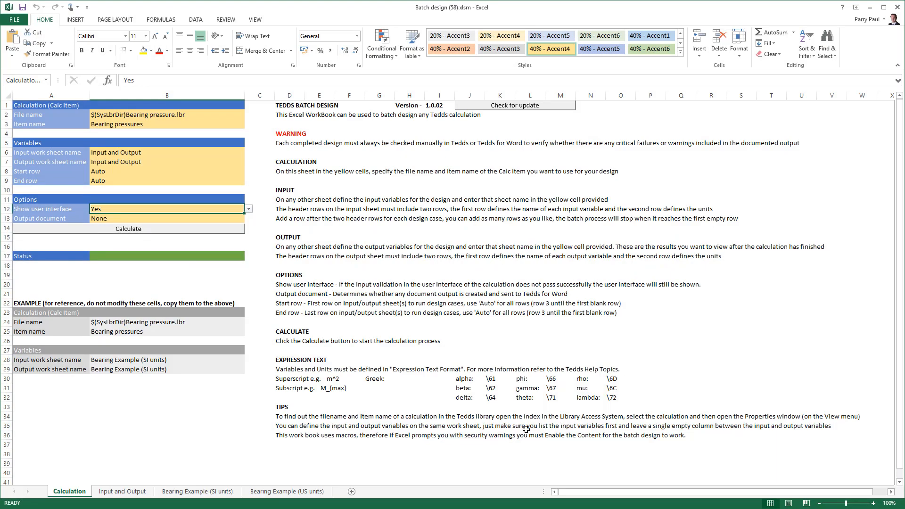
click(122, 491)
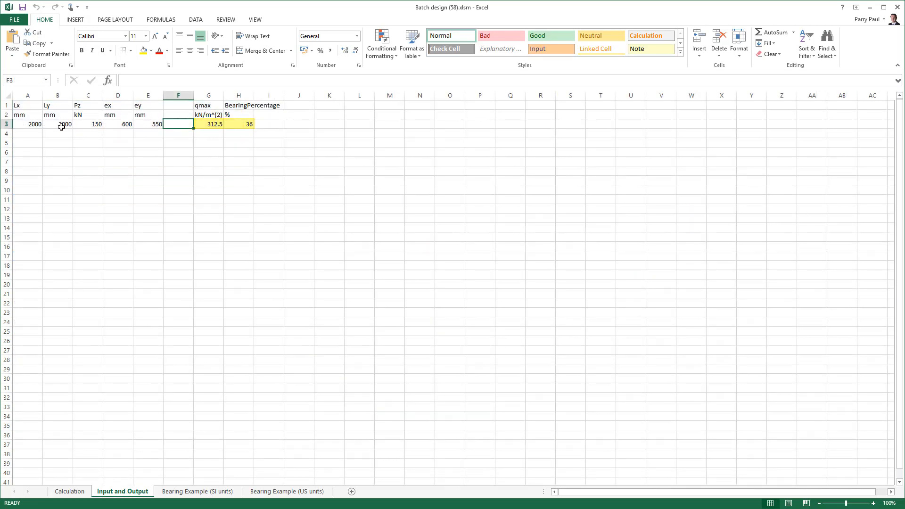
drag(28, 123, 155, 123)
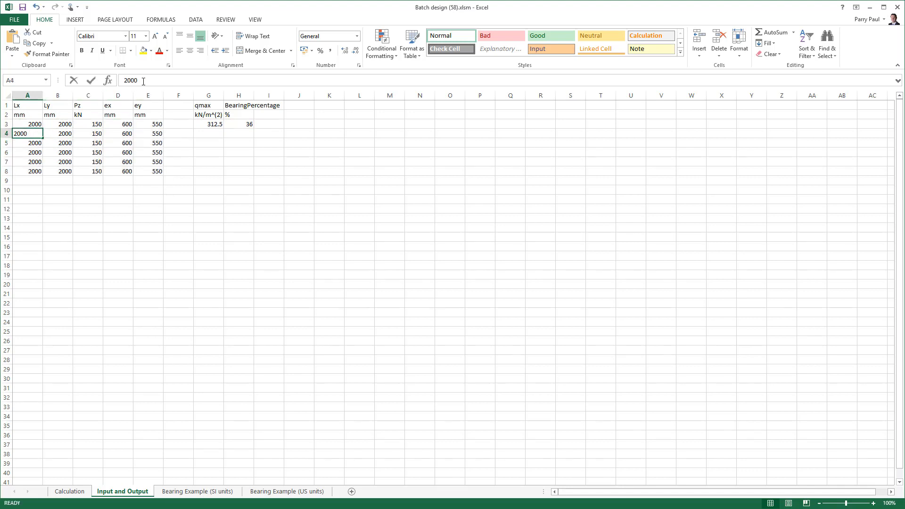
Step: Make Lx in each extra case =100+ the row above, then return to the Calculation sheet
text(=100+A3)
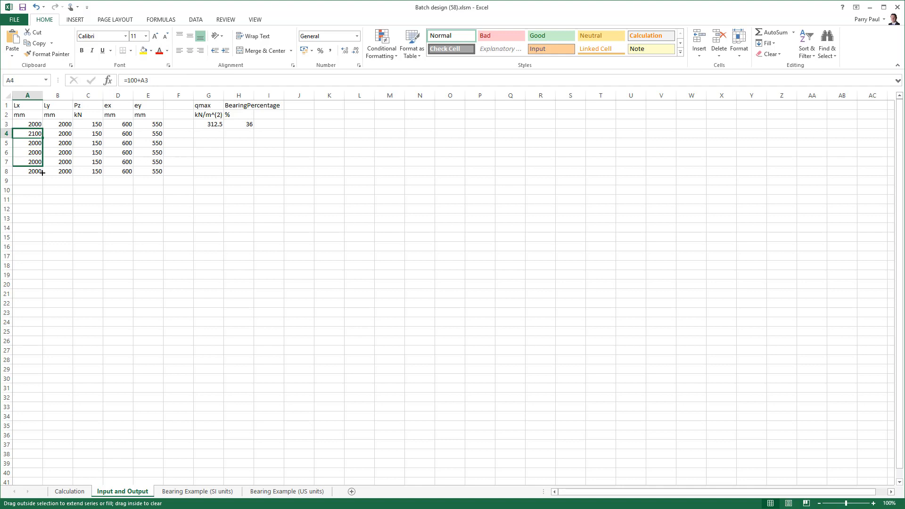
click(69, 492)
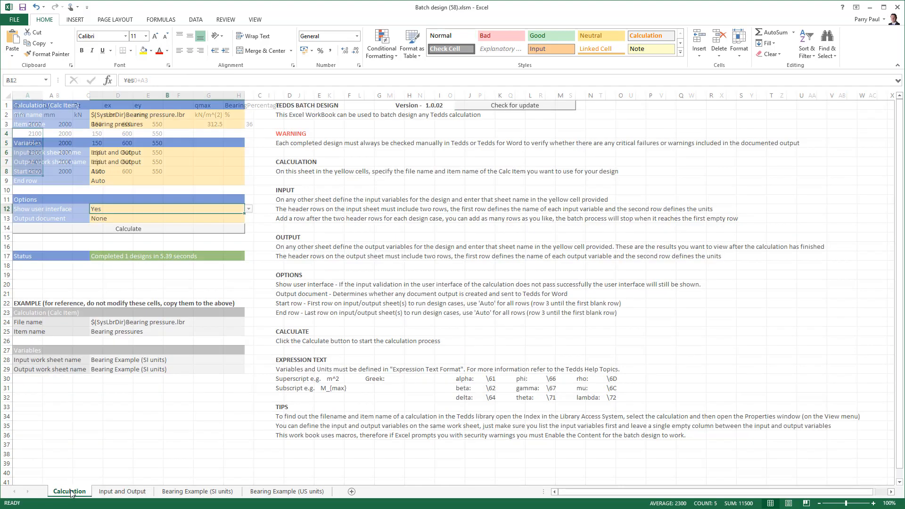
Step: Set show user interface to No, run all six footing cases and review their qmax and BearingPercentage results
click(247, 208)
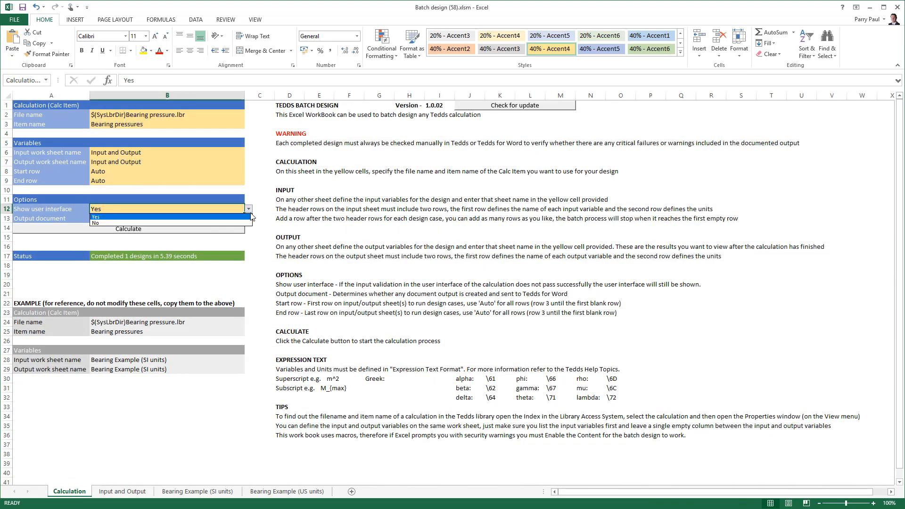
click(94, 222)
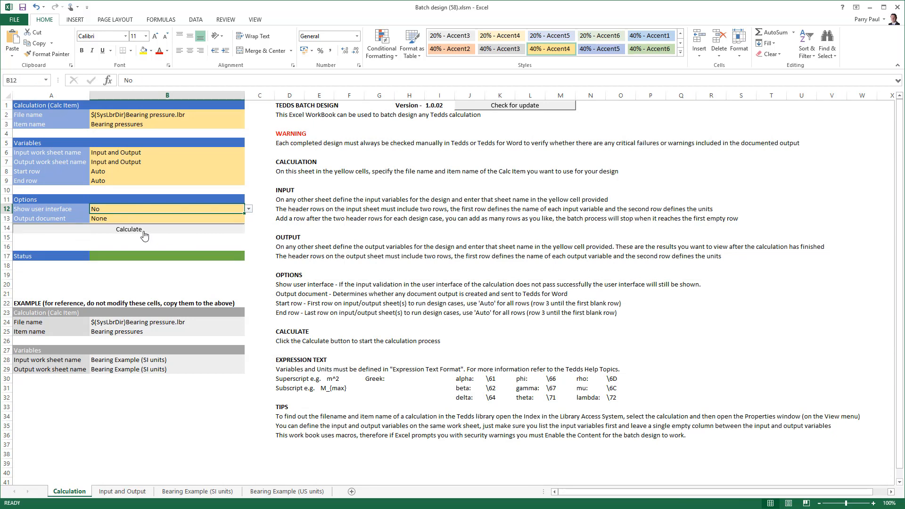
click(128, 229)
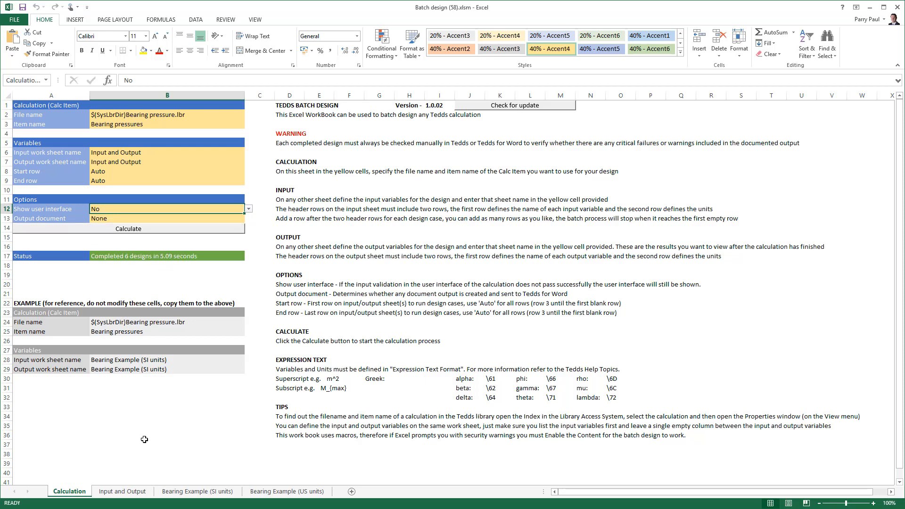
click(122, 491)
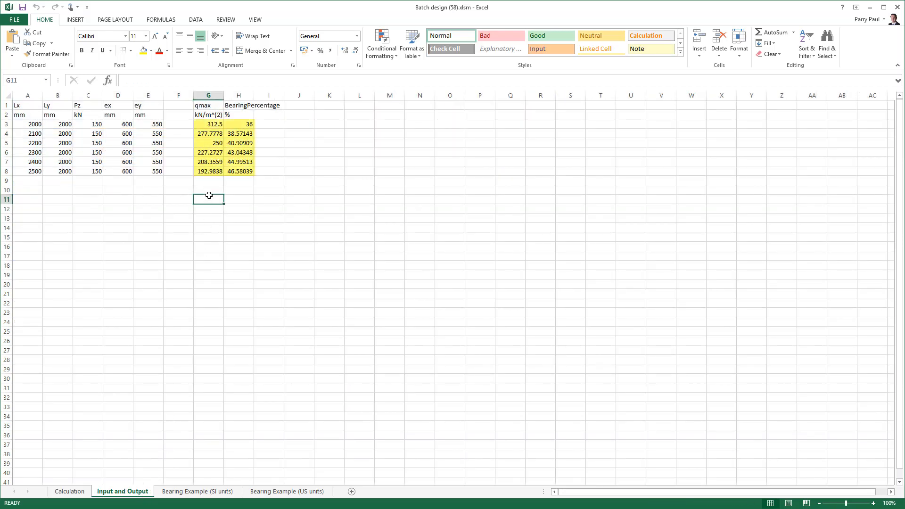
click(69, 491)
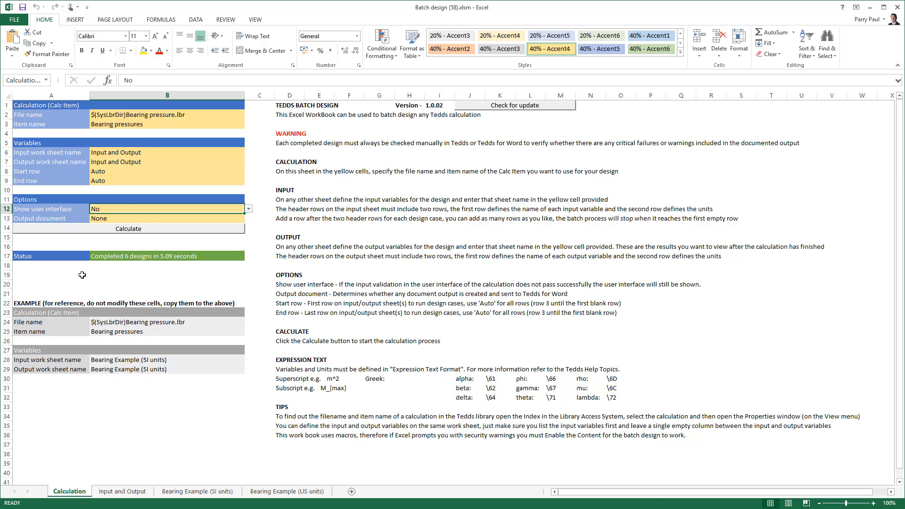